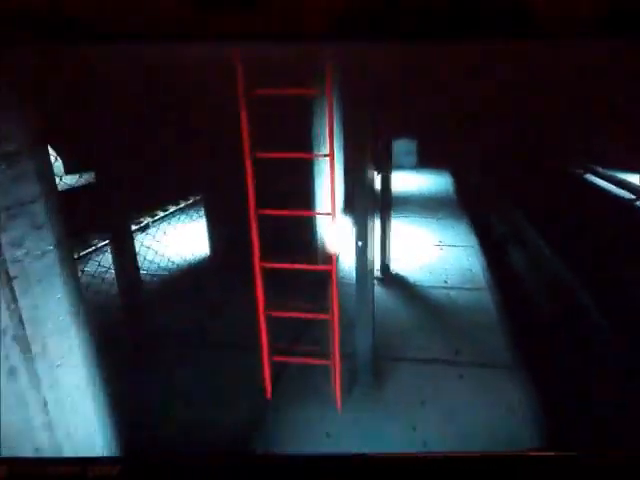
mouse_move(320, 240)
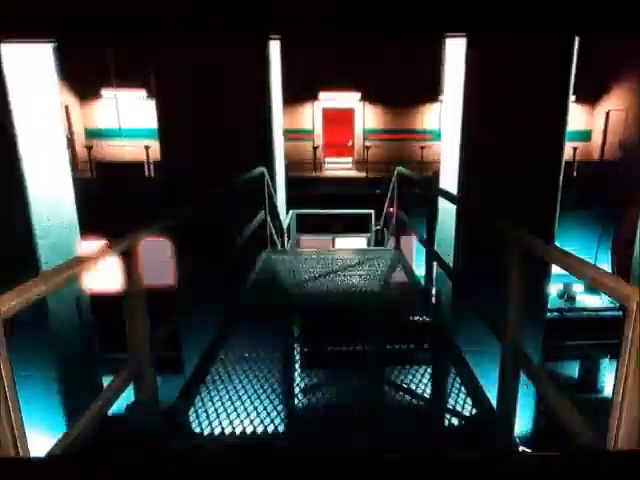
mouse_move(320, 240)
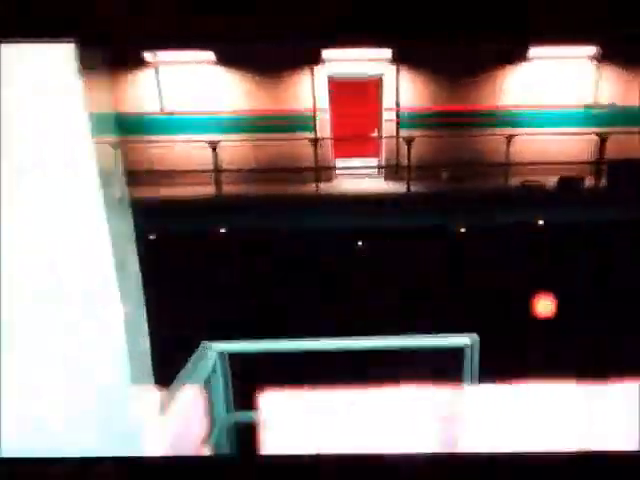